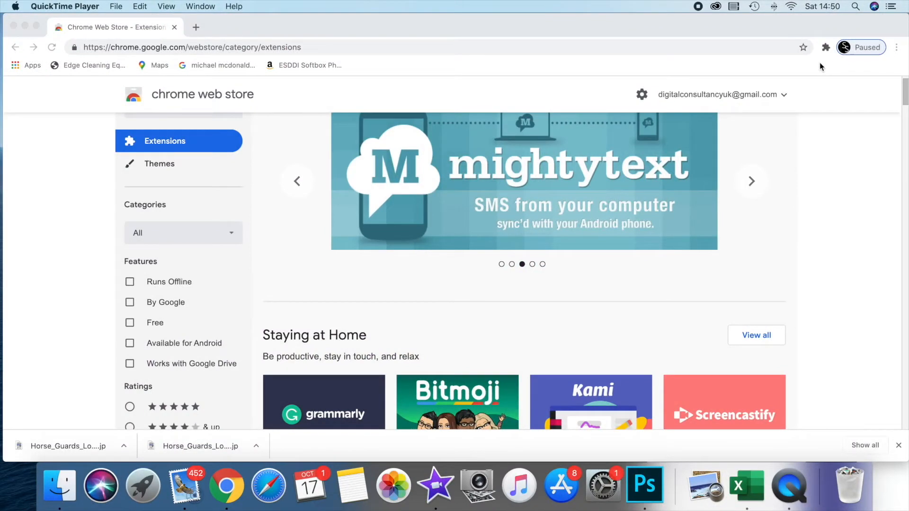
- Launch Resizing App from the Extensions menu and upload Horse_Guards_London IMG_0102.jpg from the Desktop
click(751, 181)
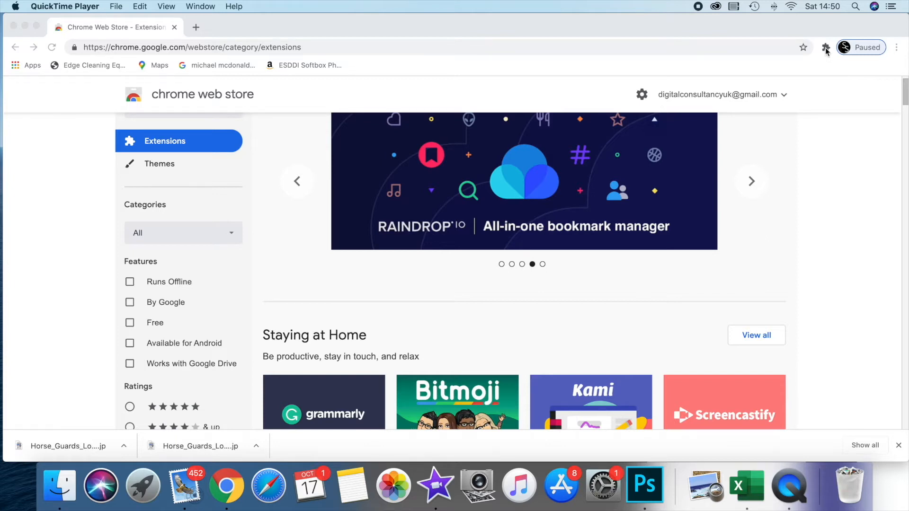
click(826, 47)
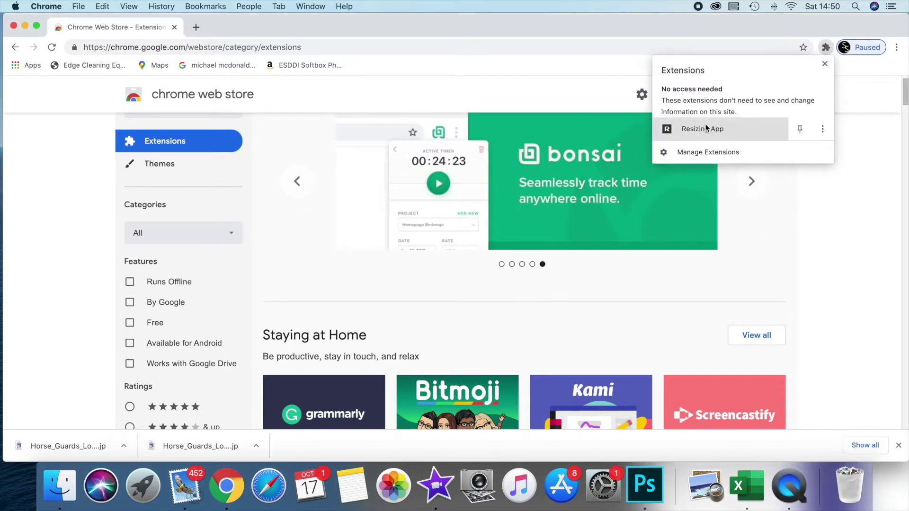
mouse_move(702, 129)
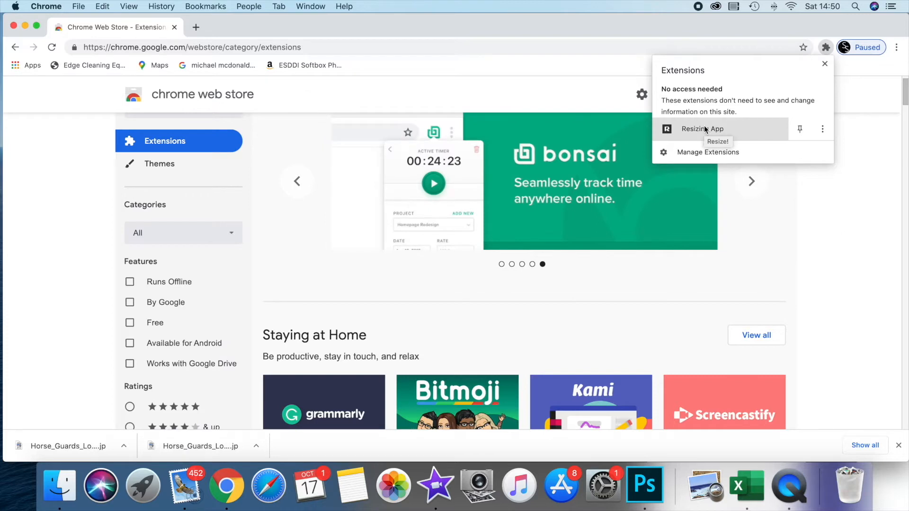
mouse_move(702, 129)
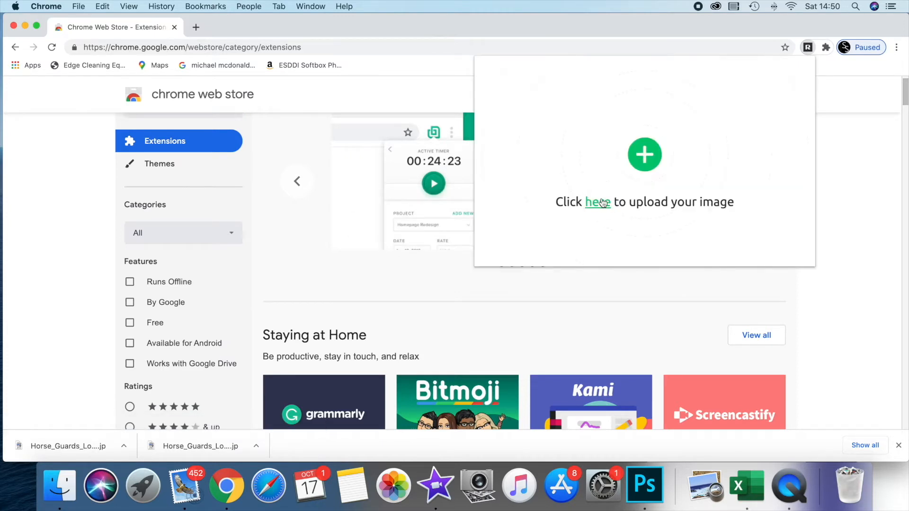
click(599, 202)
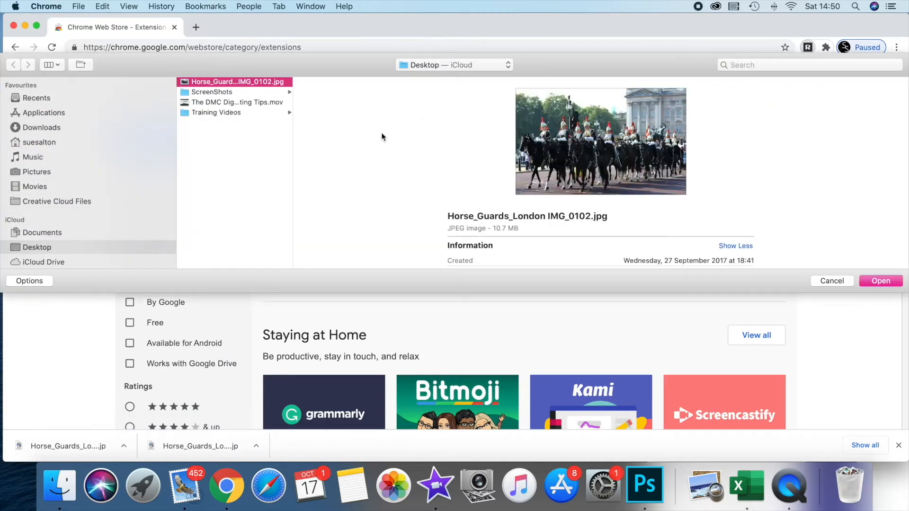
mouse_move(502, 231)
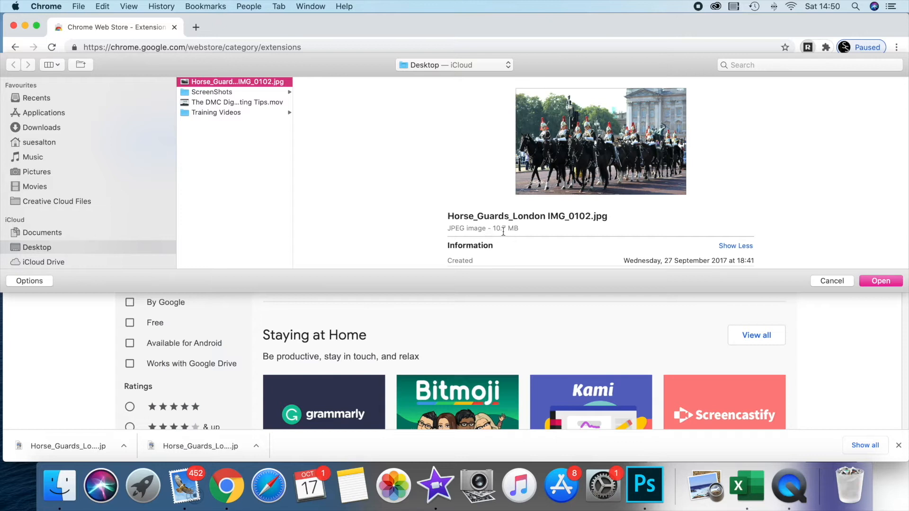
click(880, 281)
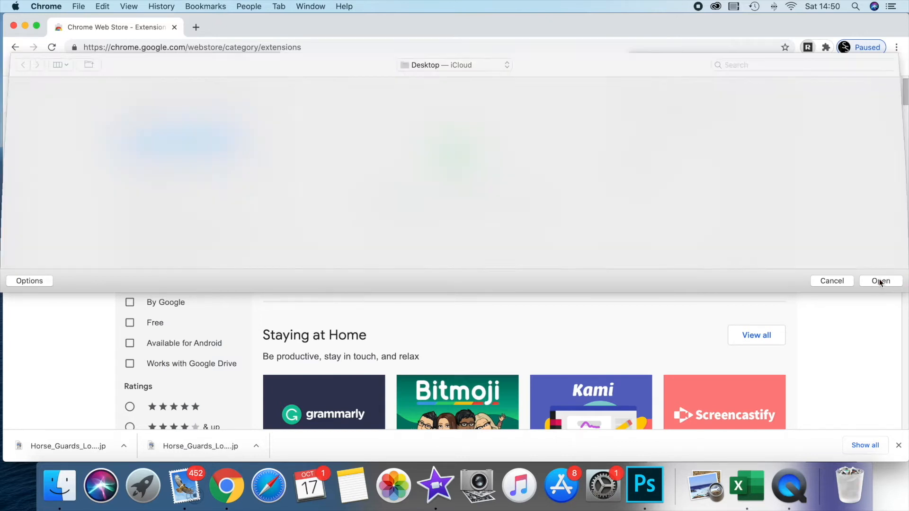
click(879, 281)
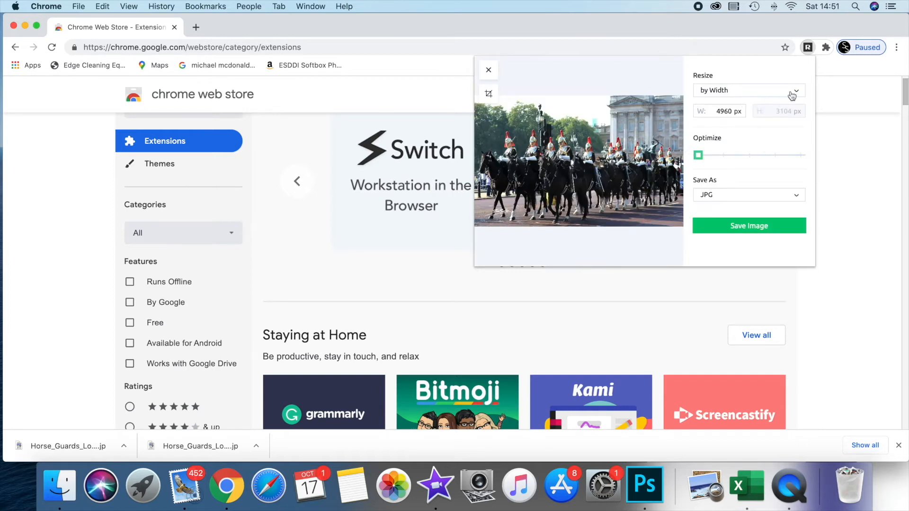
- Resize by Width to 960 px, keep JPG output and save the image to Downloads
click(747, 90)
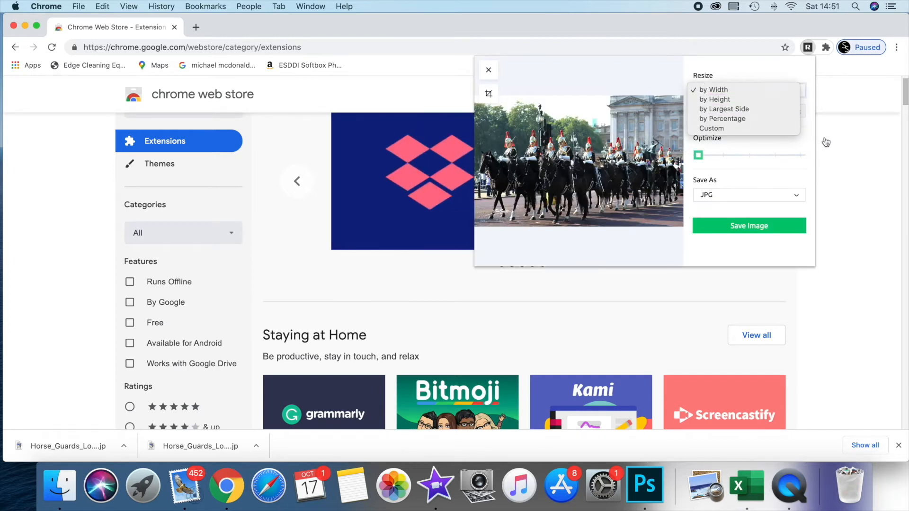
click(715, 89)
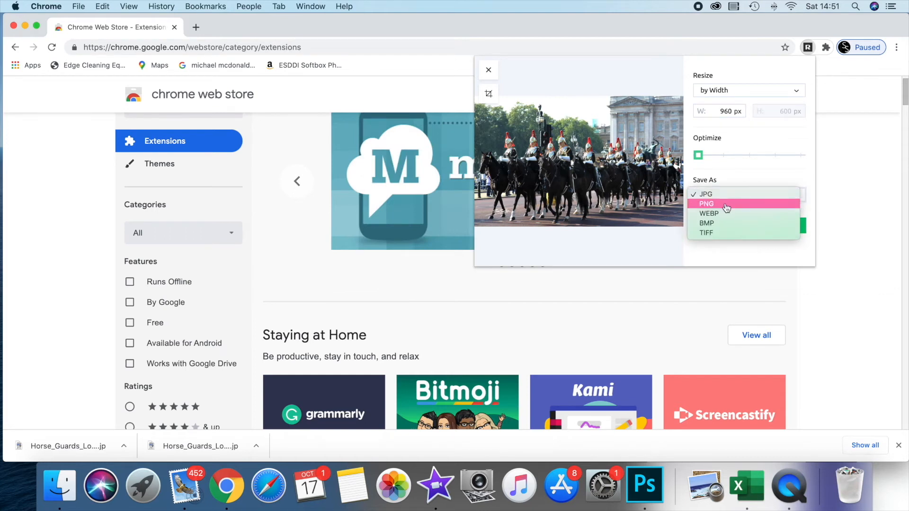
mouse_move(840, 200)
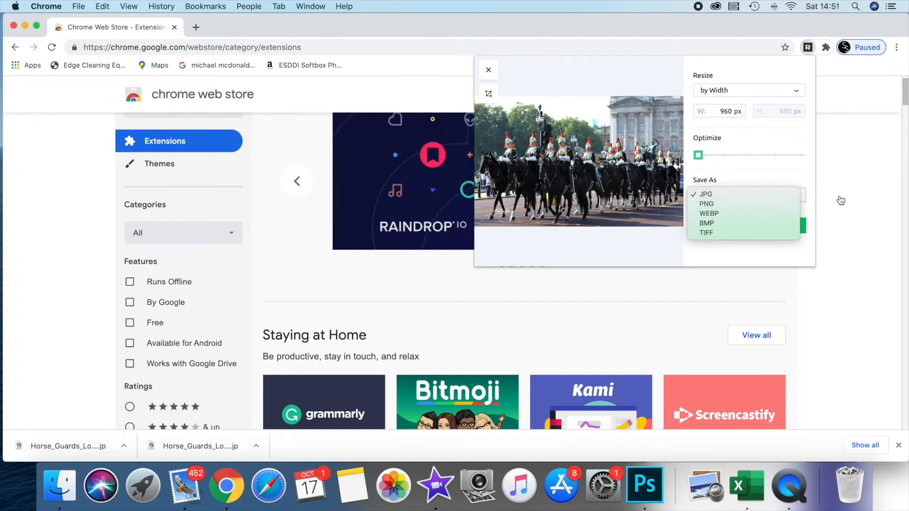
click(705, 193)
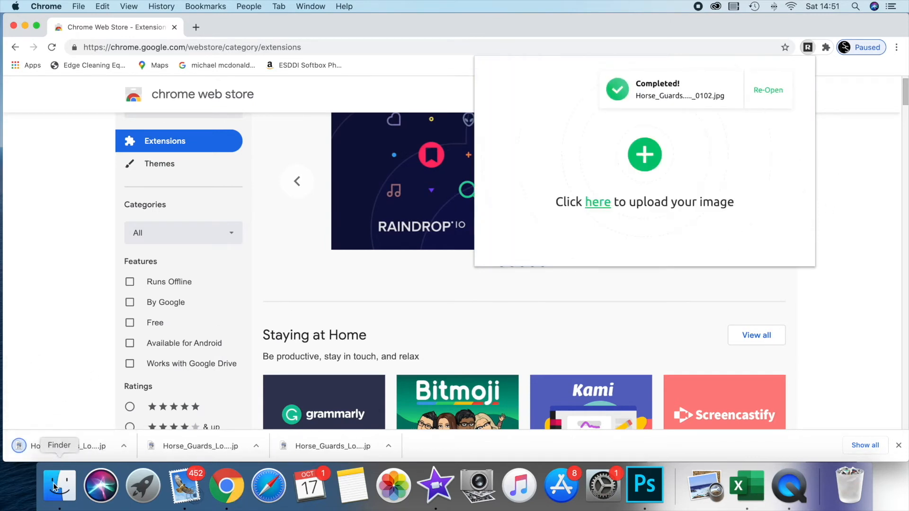
- Verify in Finder's Downloads that the resized Horse Guards JPEG is 131 KB
click(59, 485)
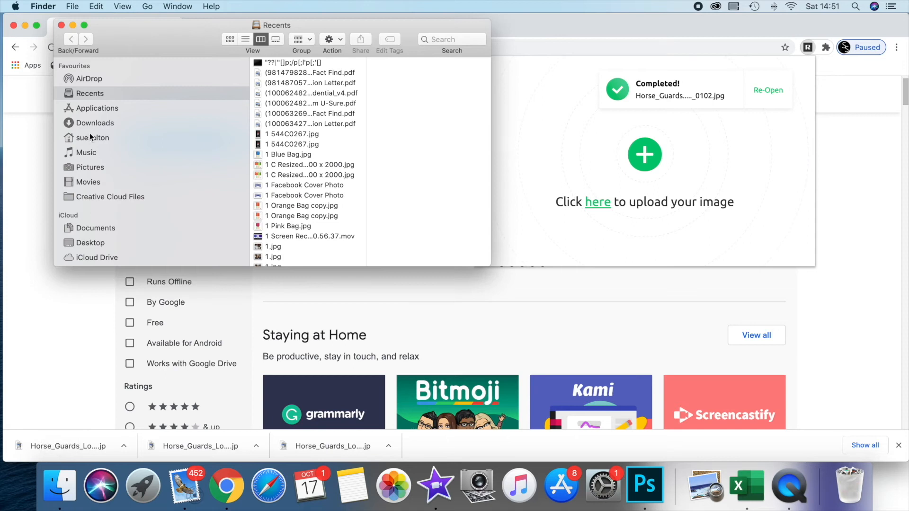
click(95, 123)
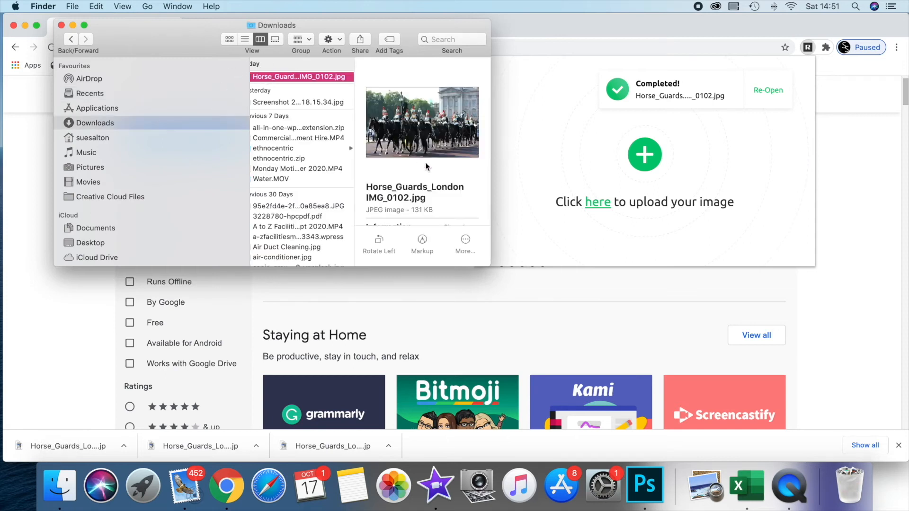
mouse_move(433, 211)
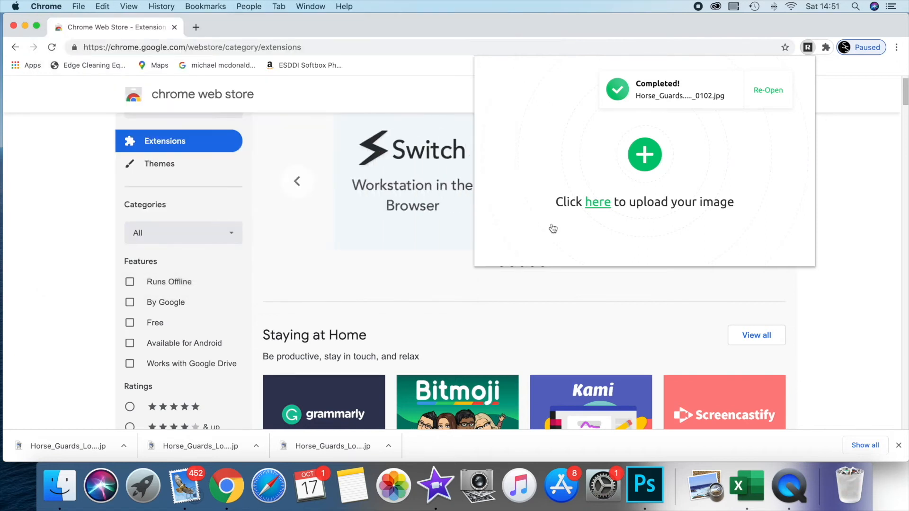
mouse_move(548, 170)
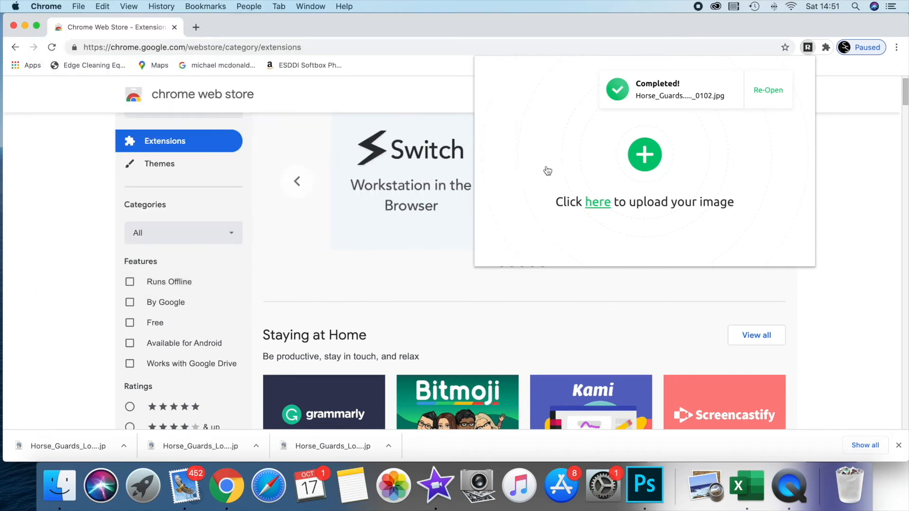
mouse_move(324, 88)
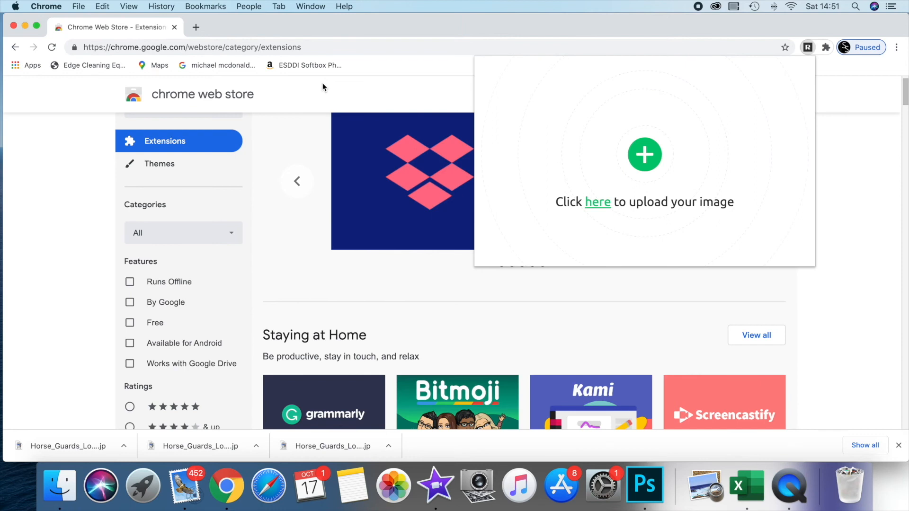
mouse_move(351, 104)
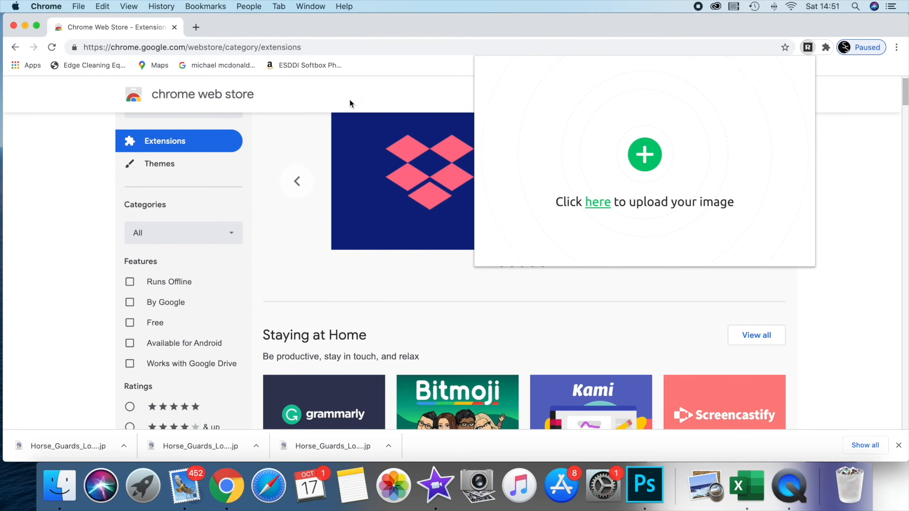
mouse_move(647, 88)
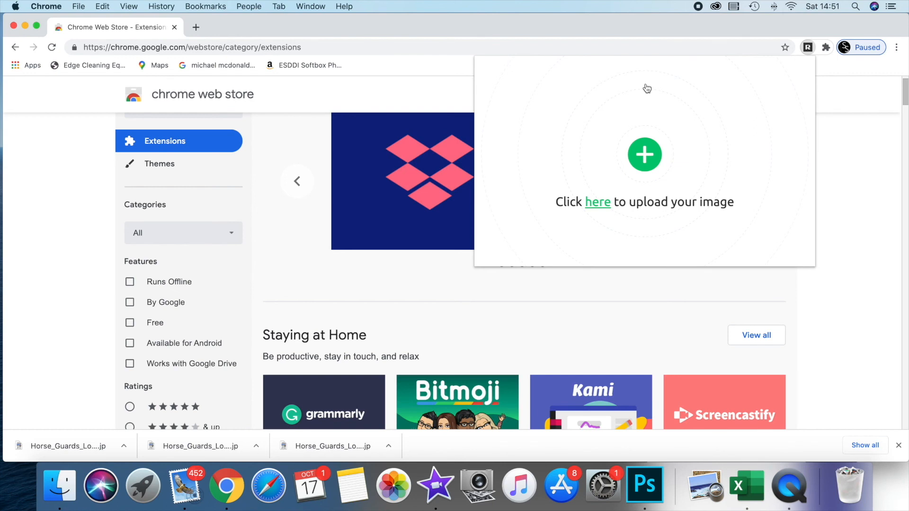